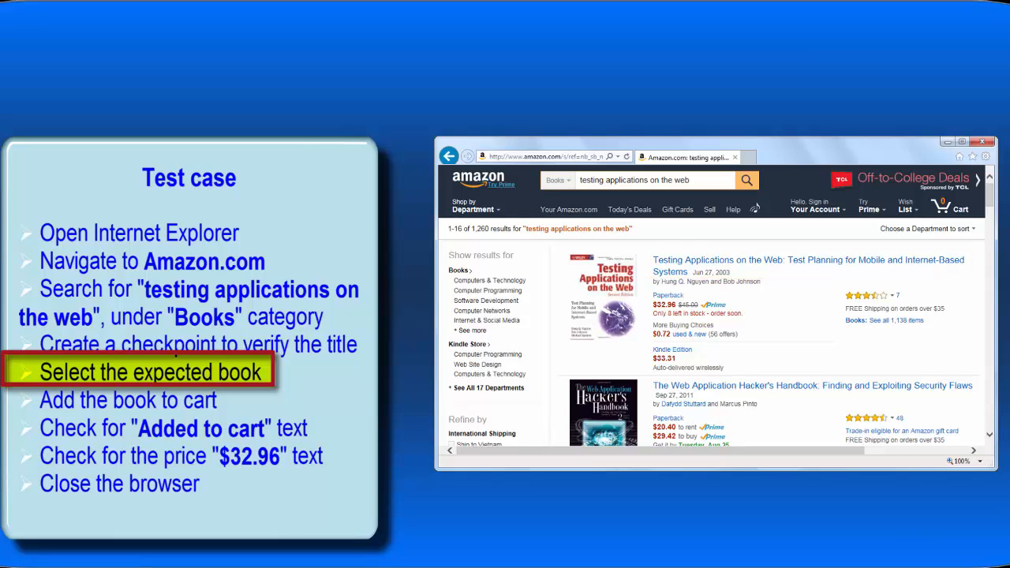
Start the Action Recorder for the Purchasing books test module.
click(808, 265)
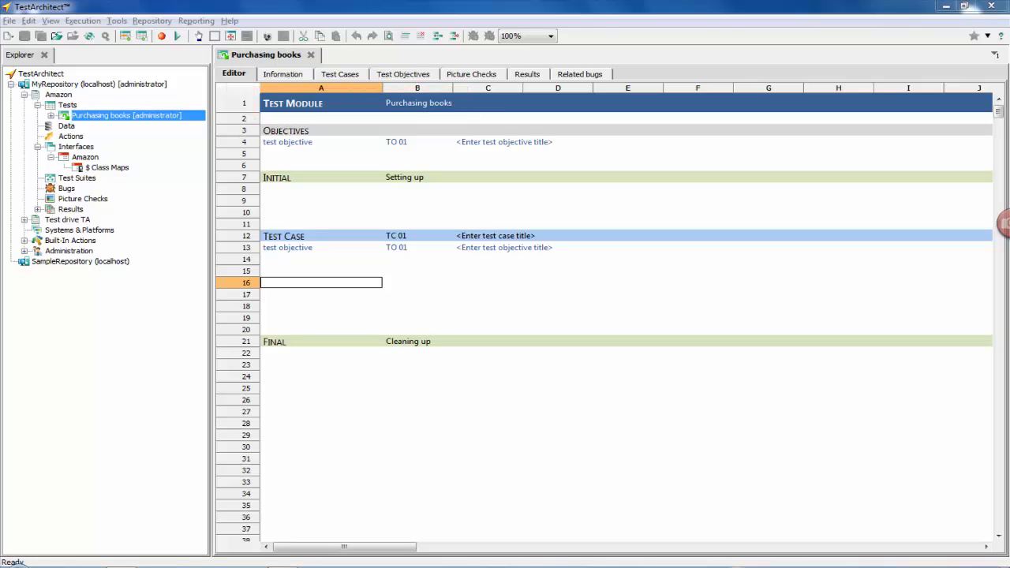
click(322, 283)
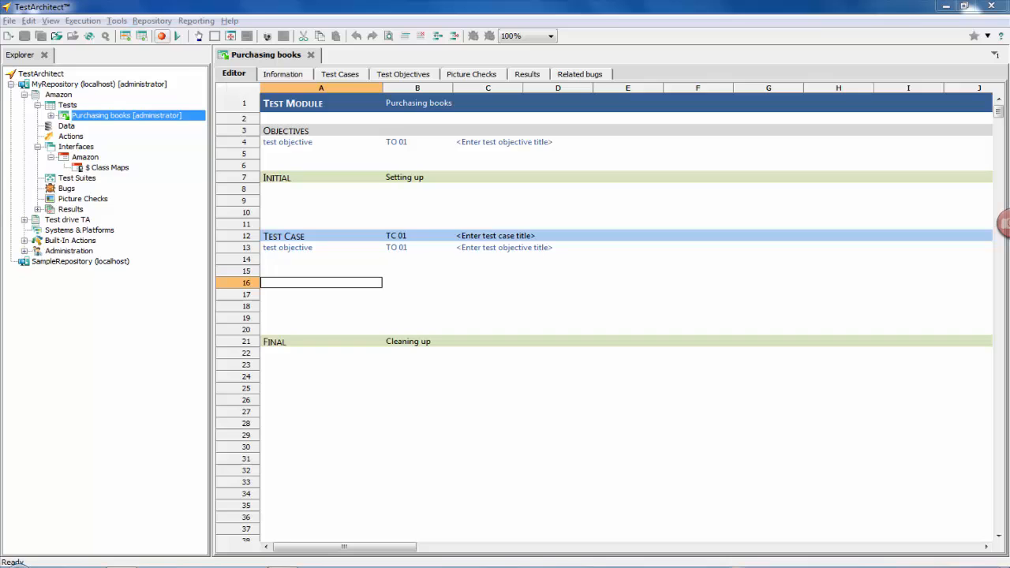
mouse_move(164, 40)
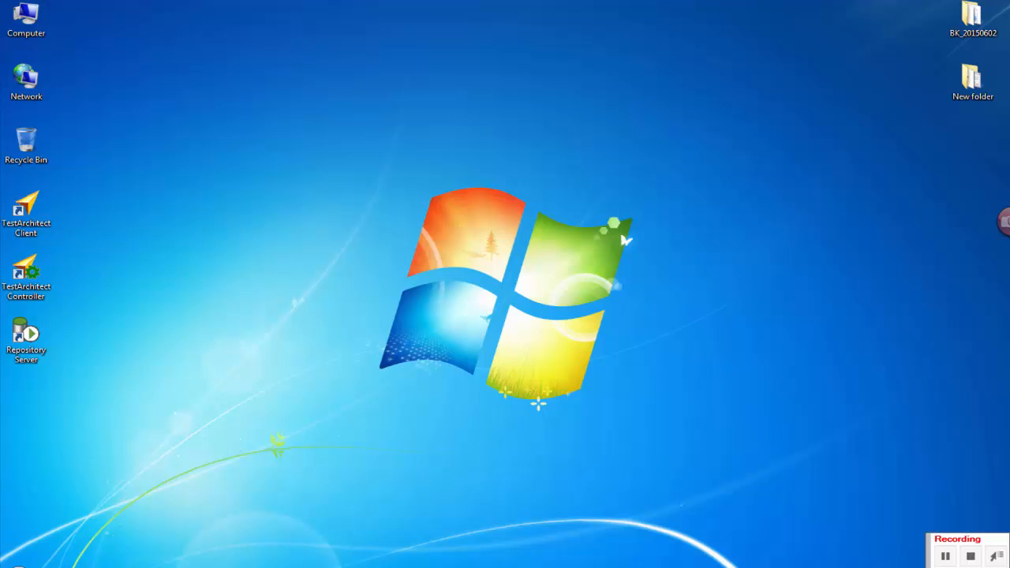
Launch Internet Explorer from the Start menu search 'internet explo'.
click(7, 561)
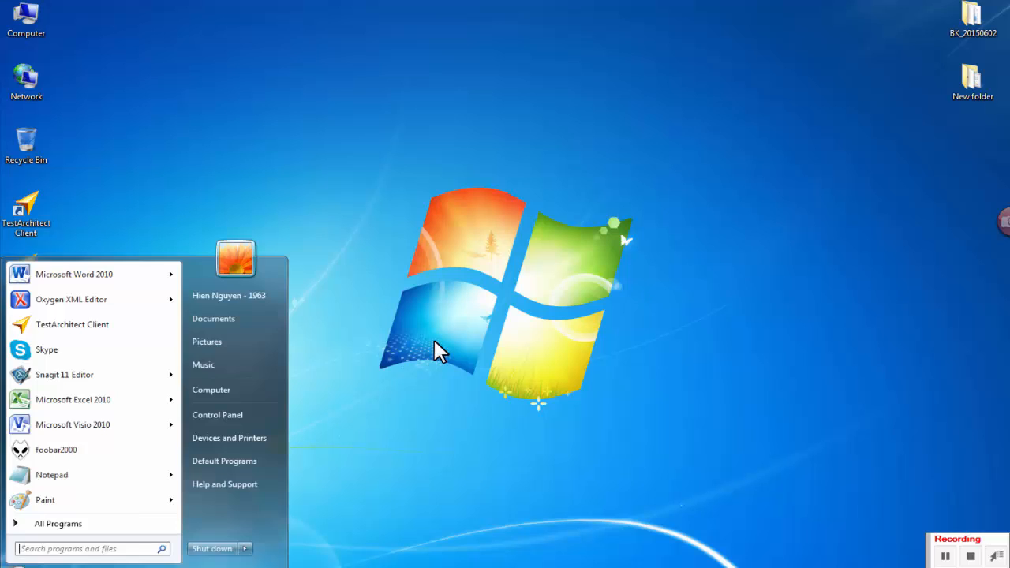
text(internet explo)
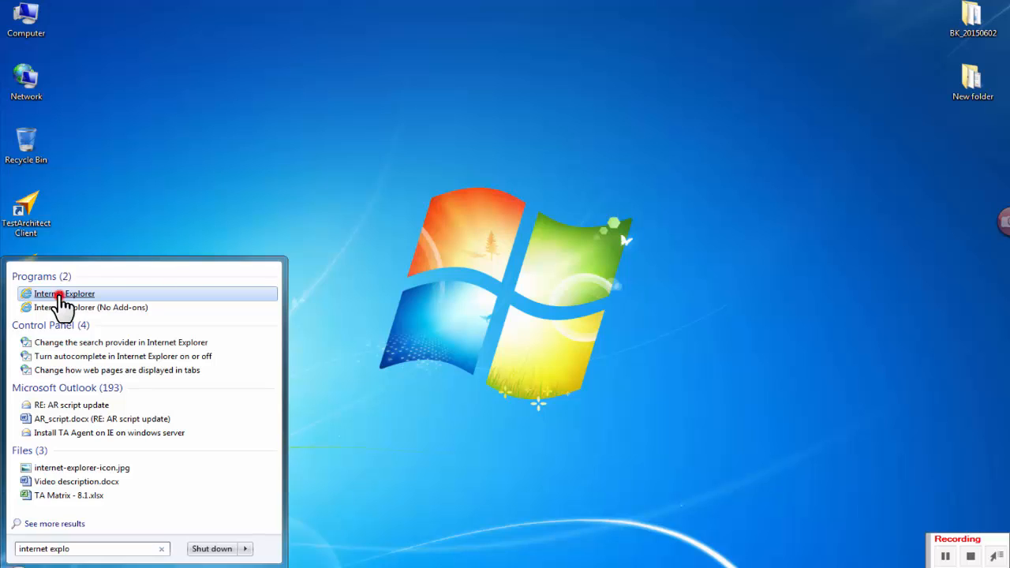
click(64, 293)
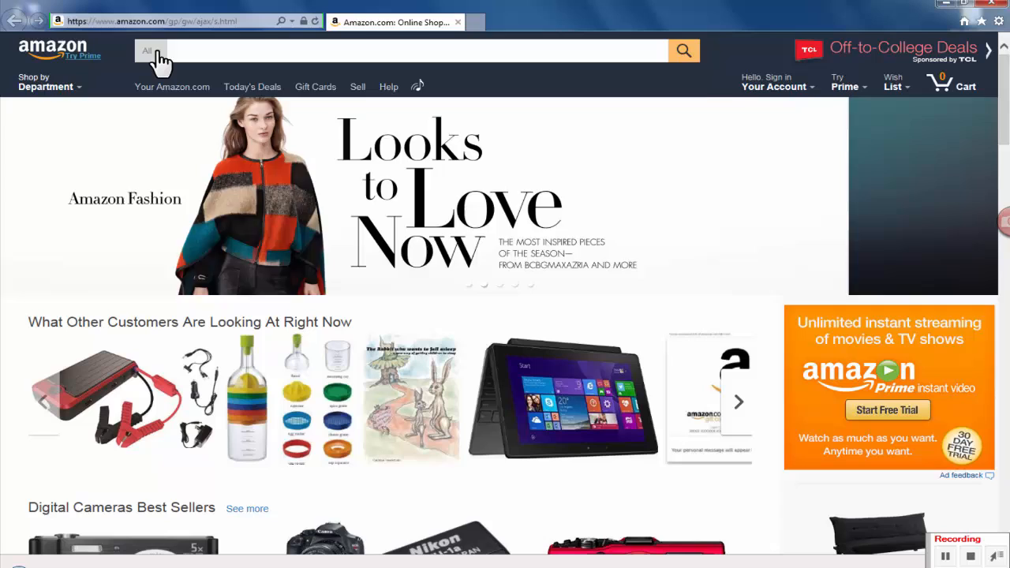
Search Amazon's Books department for 'testing applications on the web'.
click(148, 51)
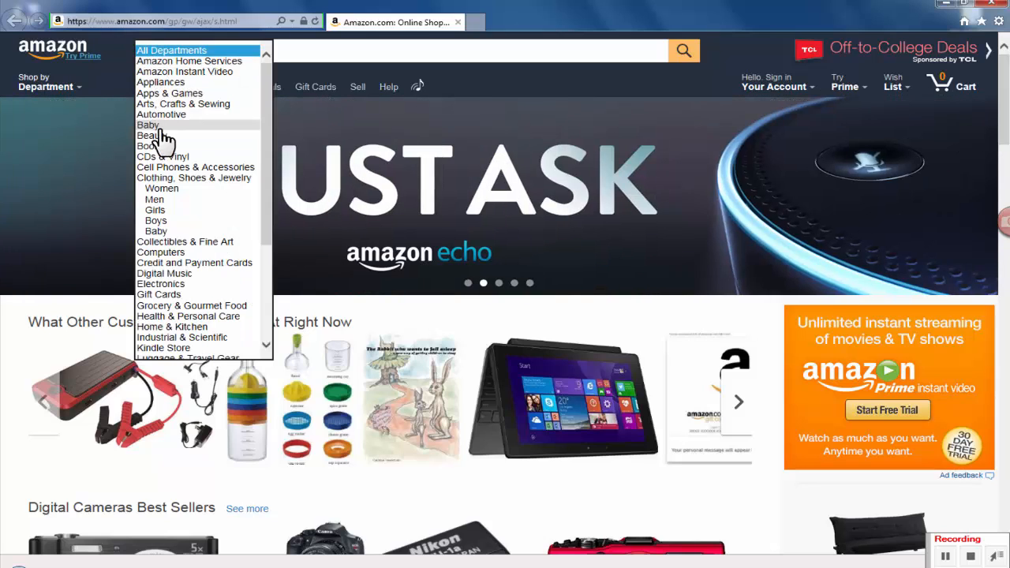
click(172, 155)
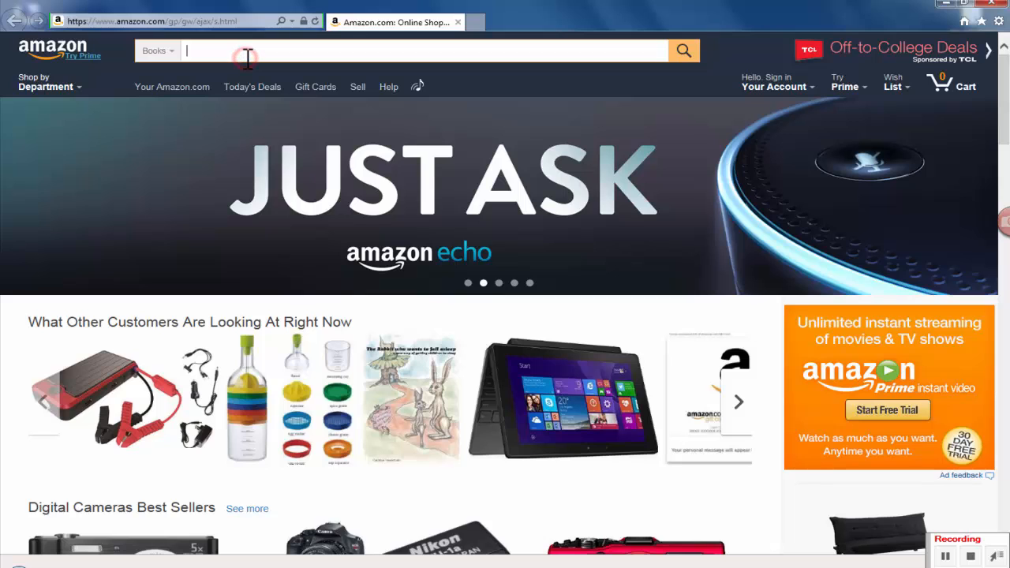
text(testing applications on the web)
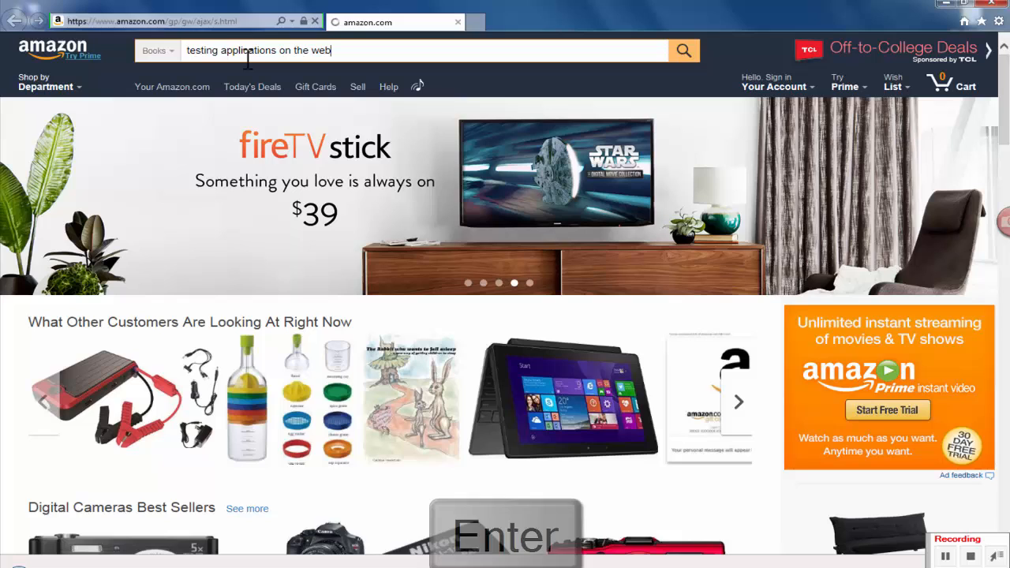
key(Enter)
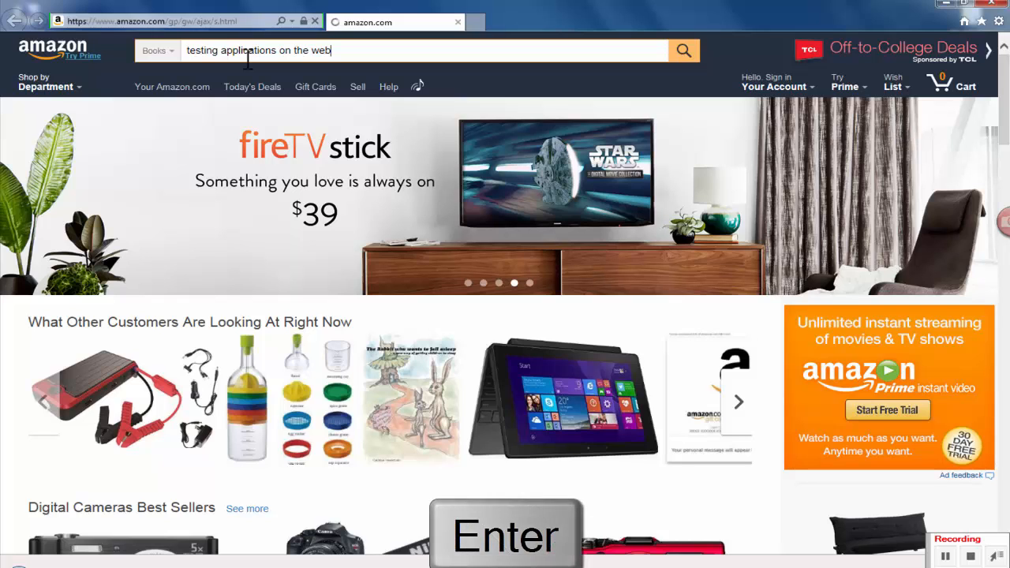
key(Enter)
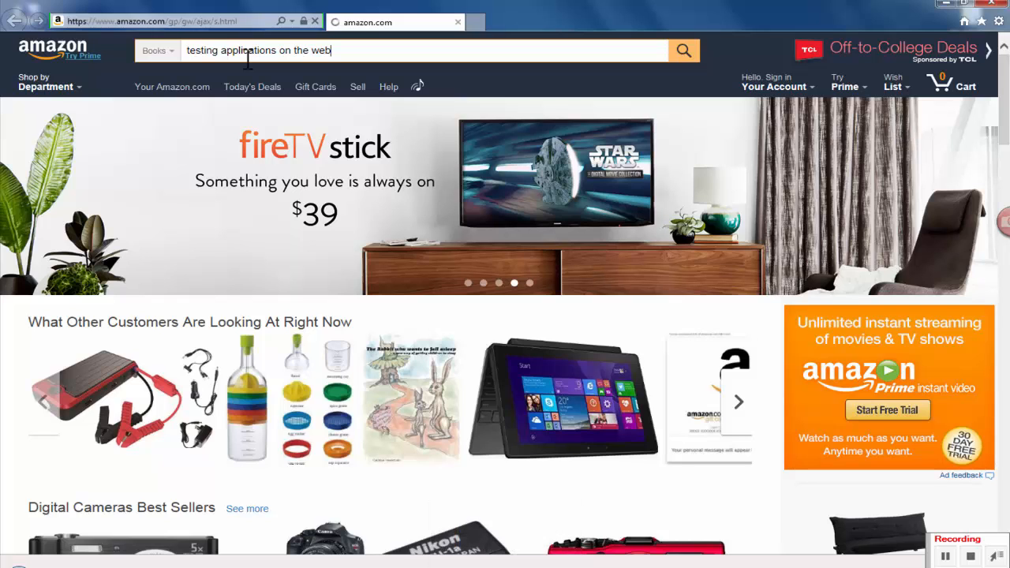
click(683, 49)
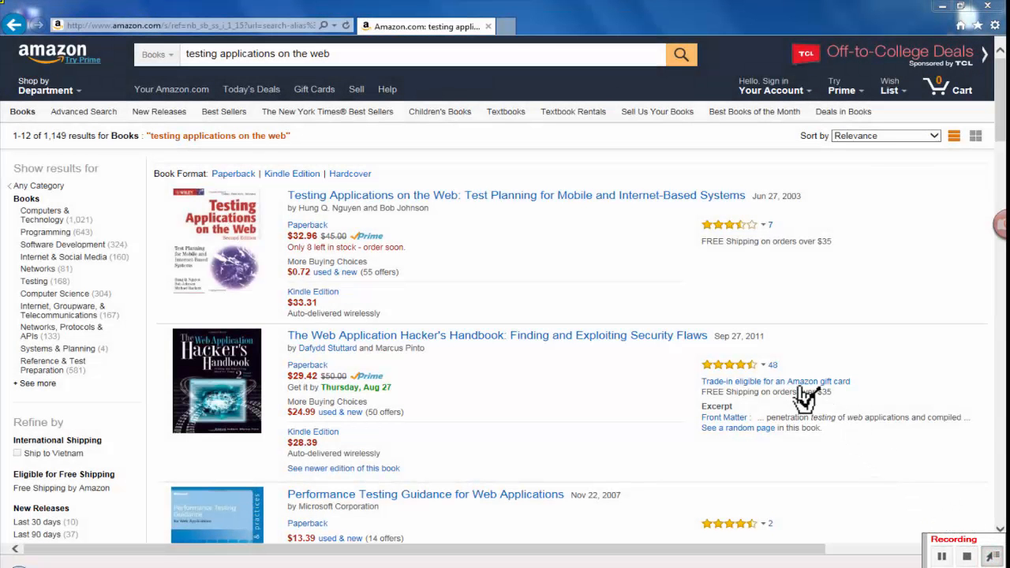
mouse_move(565, 209)
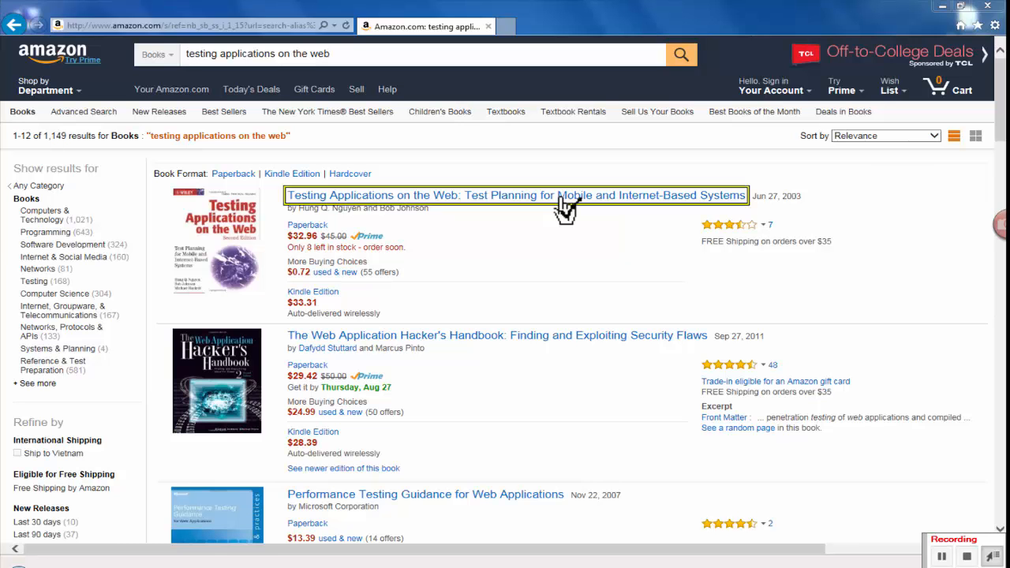
mouse_move(969, 326)
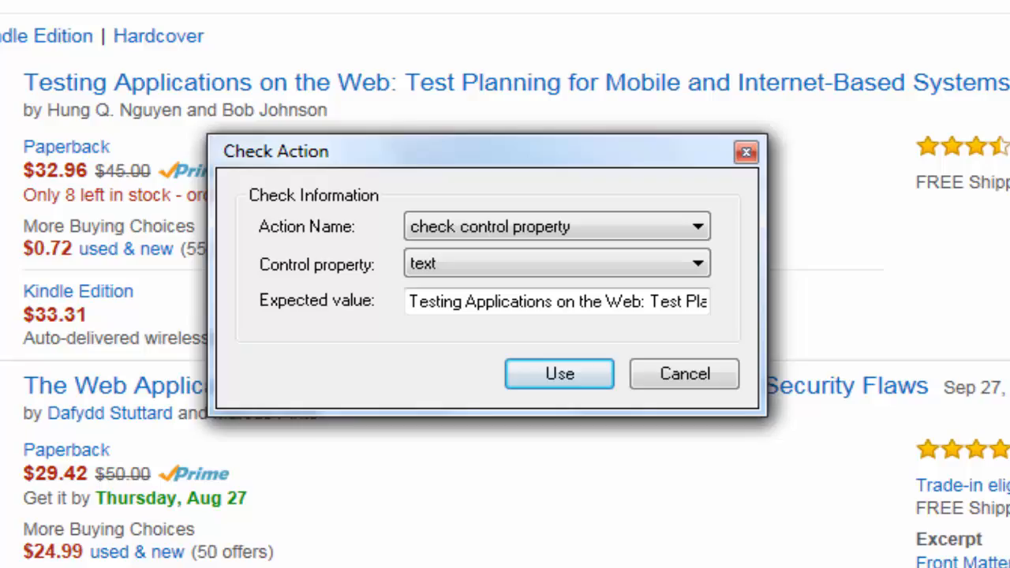
Save a check control property checkpoint on the first result title's text property.
click(556, 262)
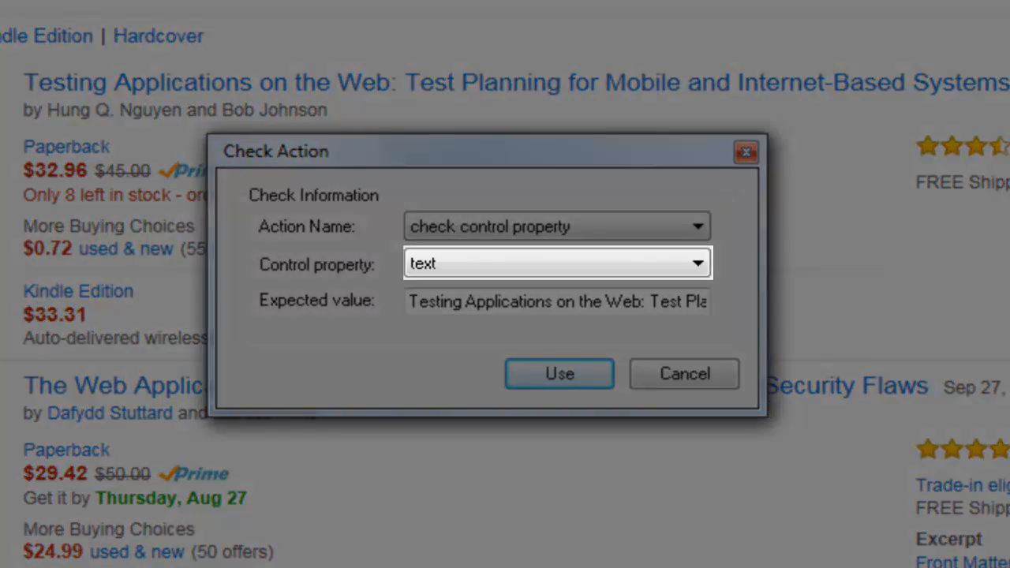
click(556, 300)
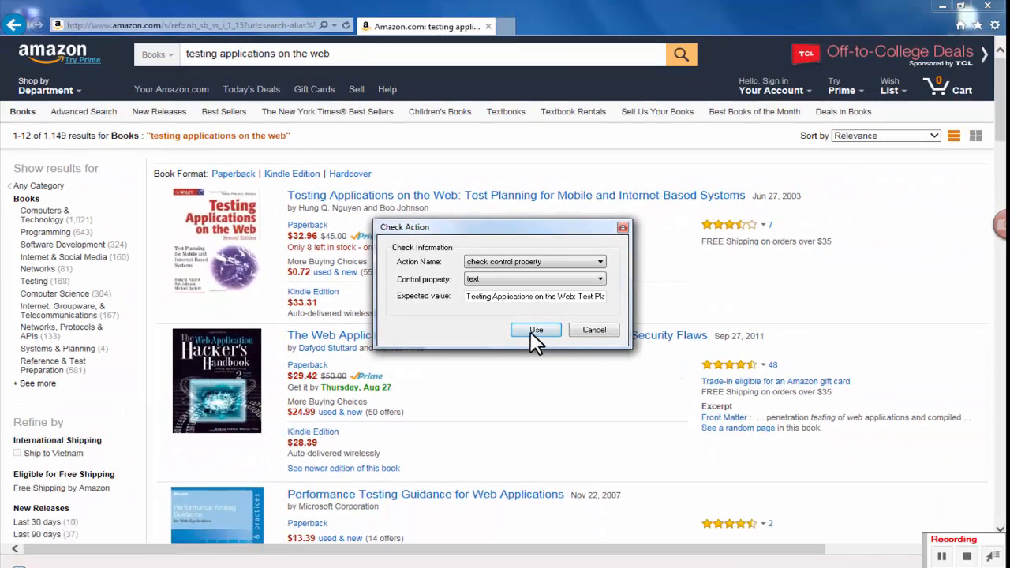
click(537, 330)
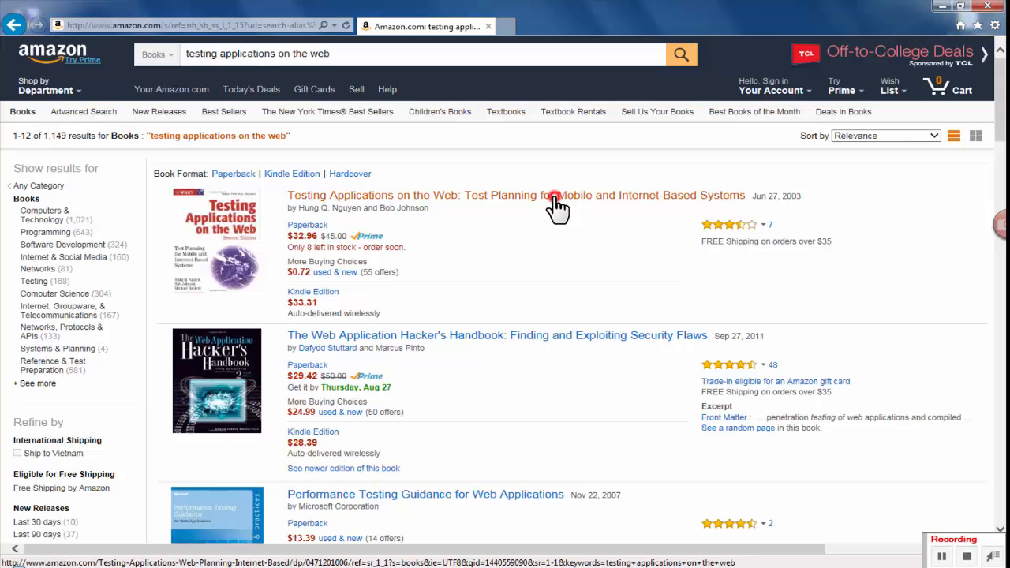
Open the first book's product page and add it to the cart.
click(515, 196)
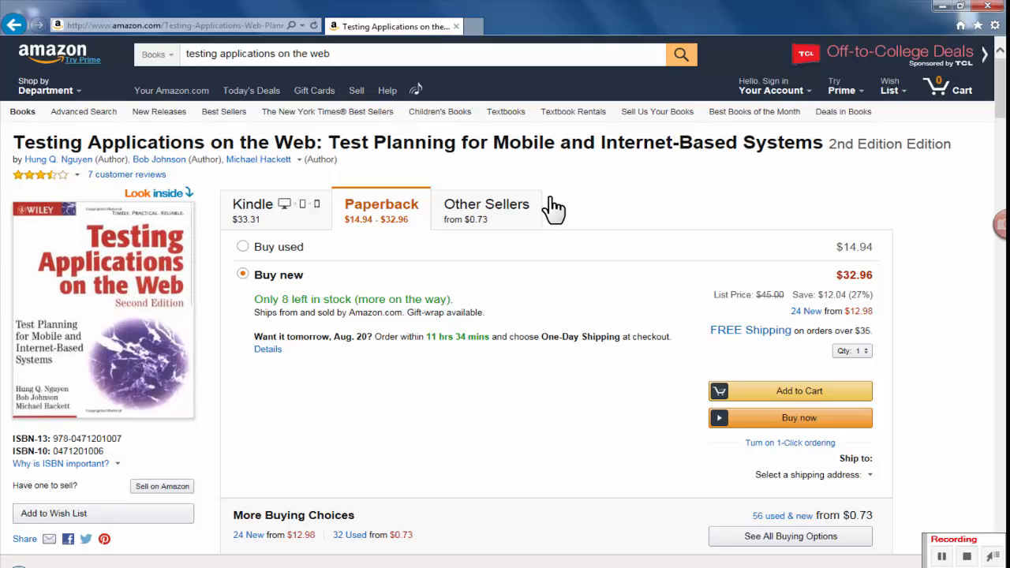
mouse_move(729, 360)
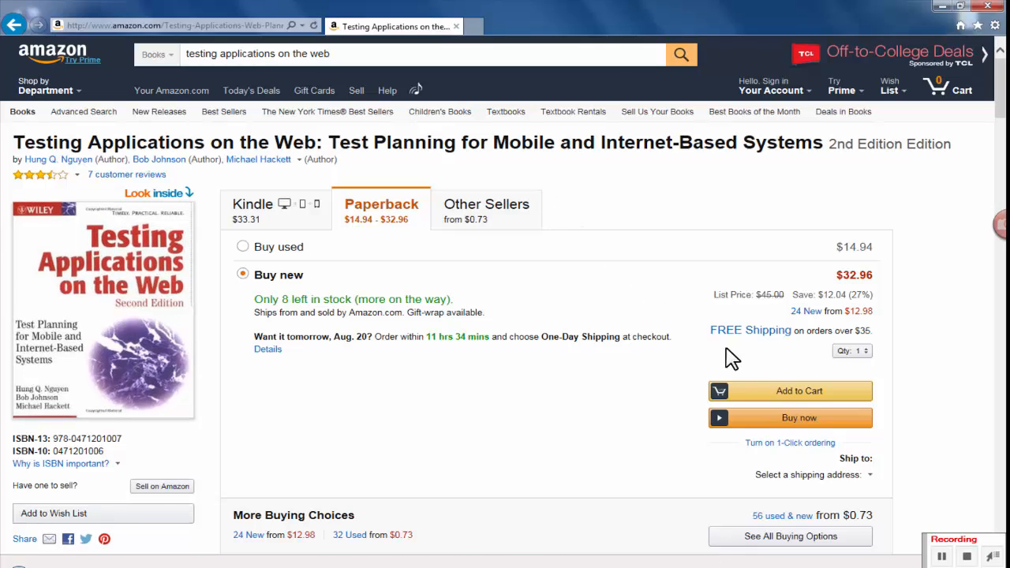
click(799, 391)
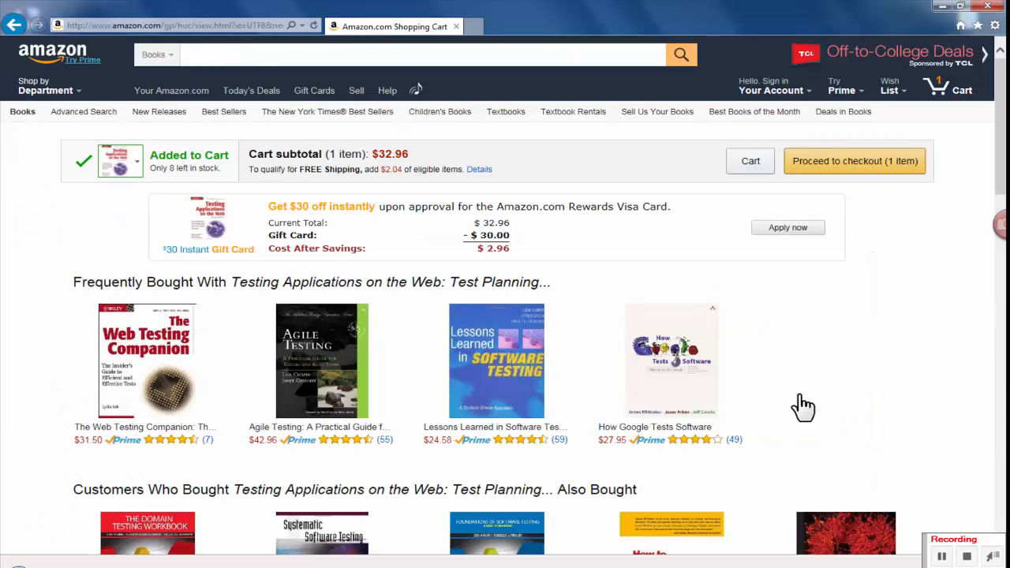
mouse_move(867, 496)
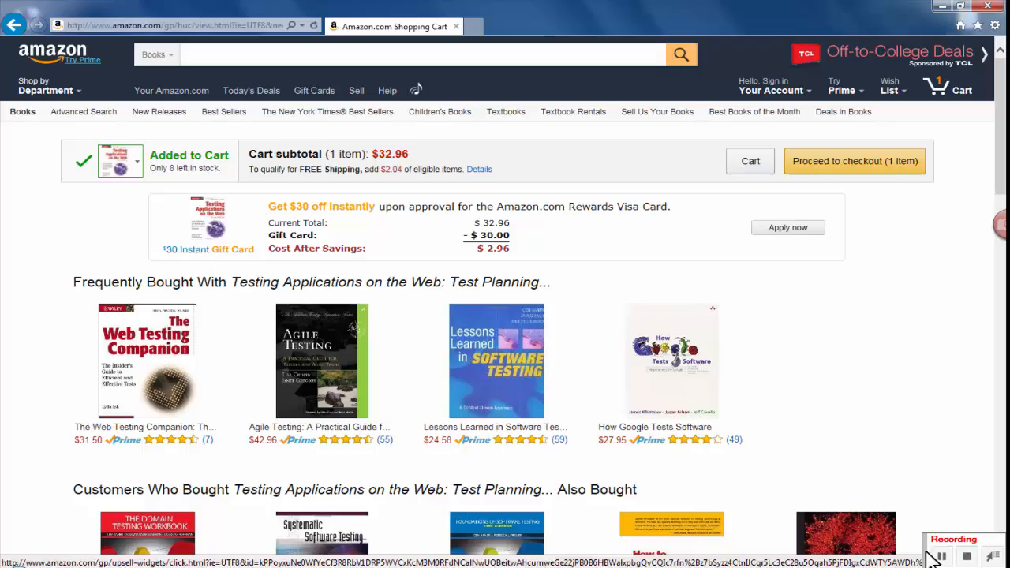
mouse_move(596, 202)
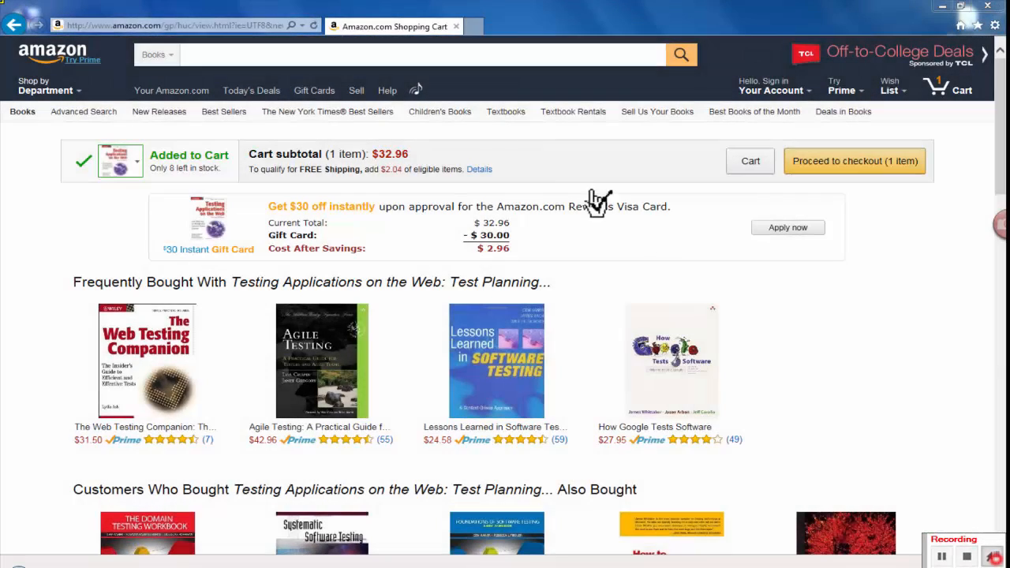
mouse_move(208, 166)
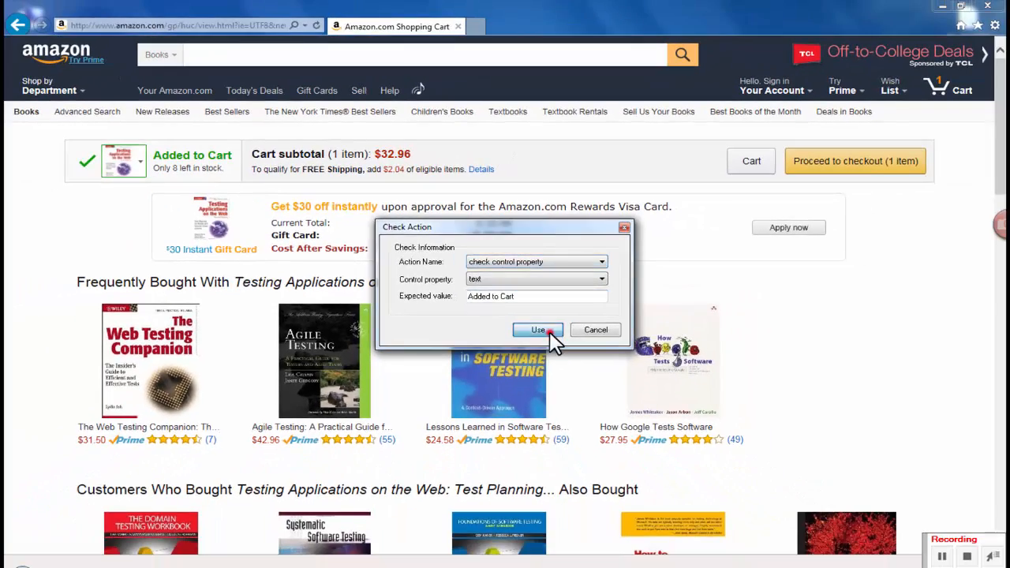
Confirm the 'Added to Cart' text checkpoint and a text checkpoint for the $32.96 subtotal.
click(538, 330)
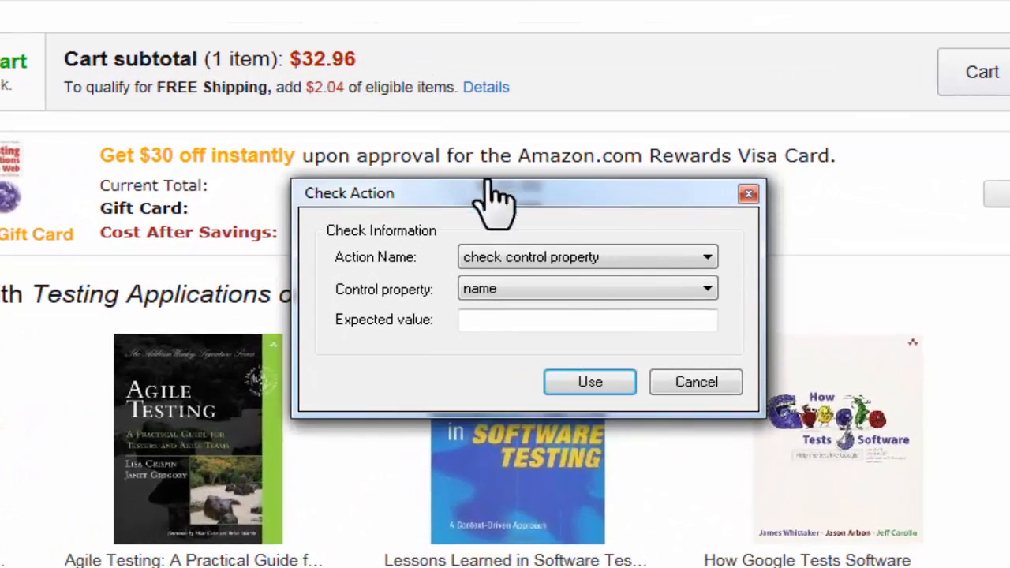
click(705, 288)
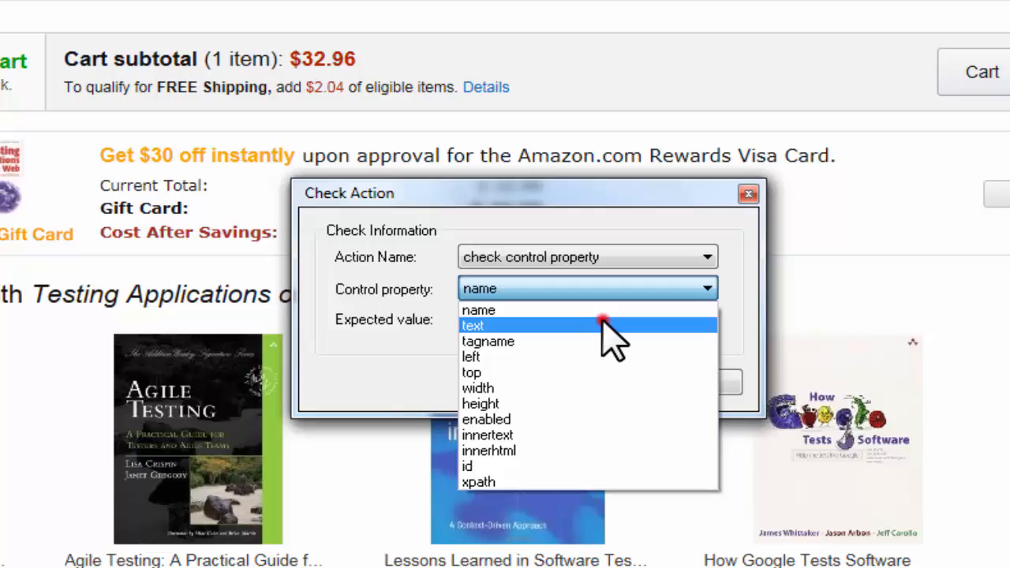
click(474, 325)
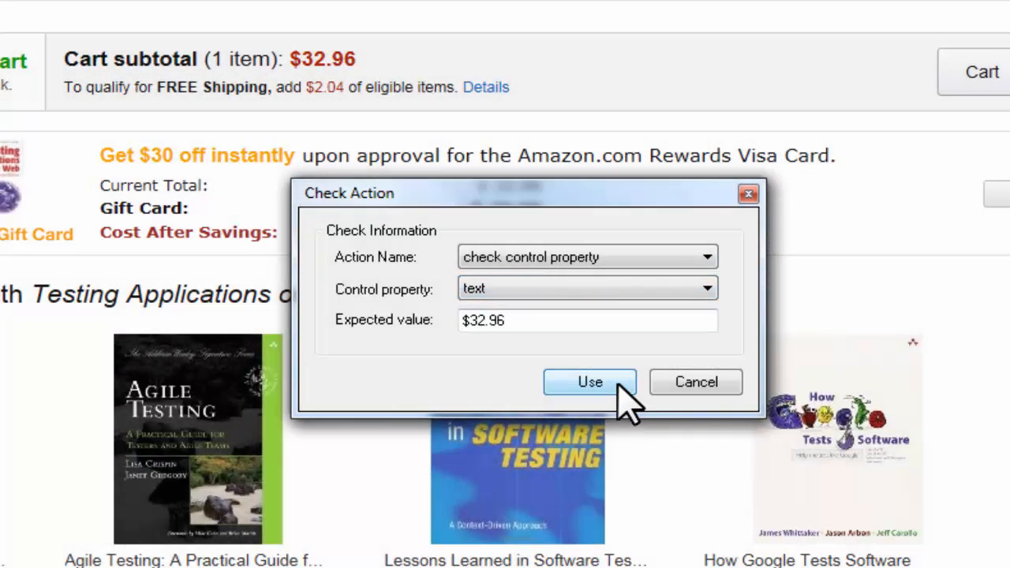
click(590, 382)
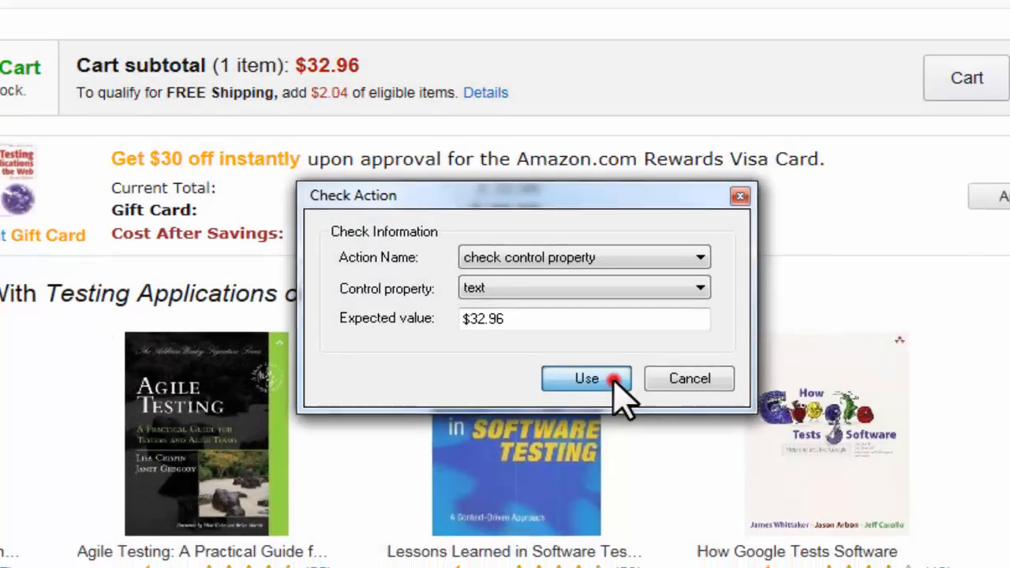
click(587, 379)
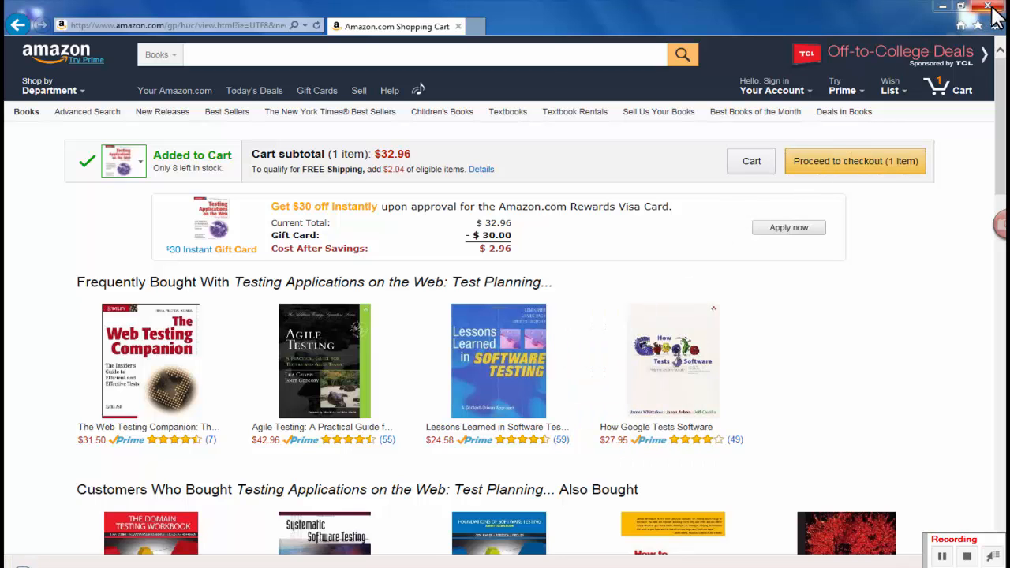
Stop the Action Recorder and review the New interface definitions list of captured Amazon pages.
click(989, 6)
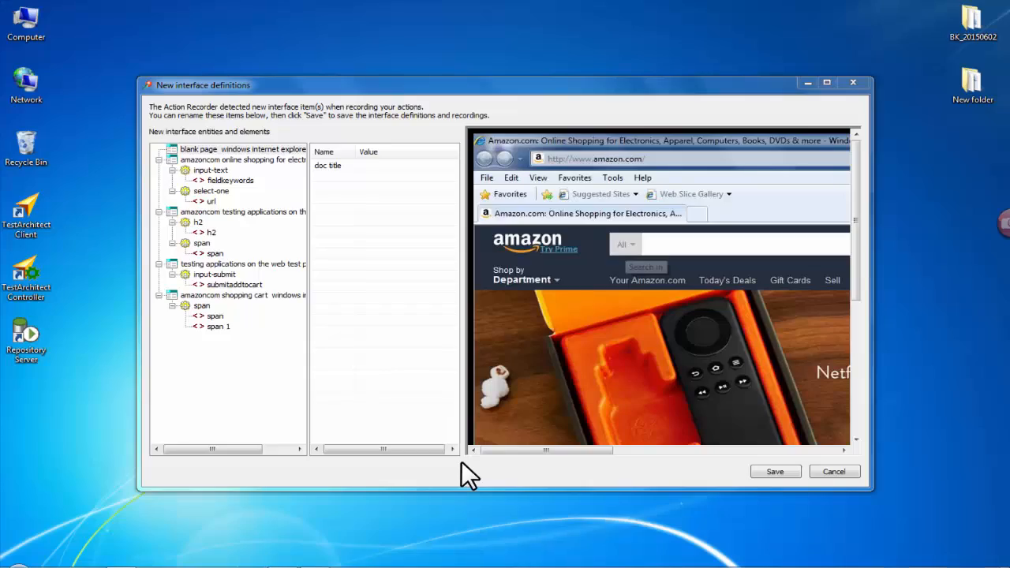
click(827, 82)
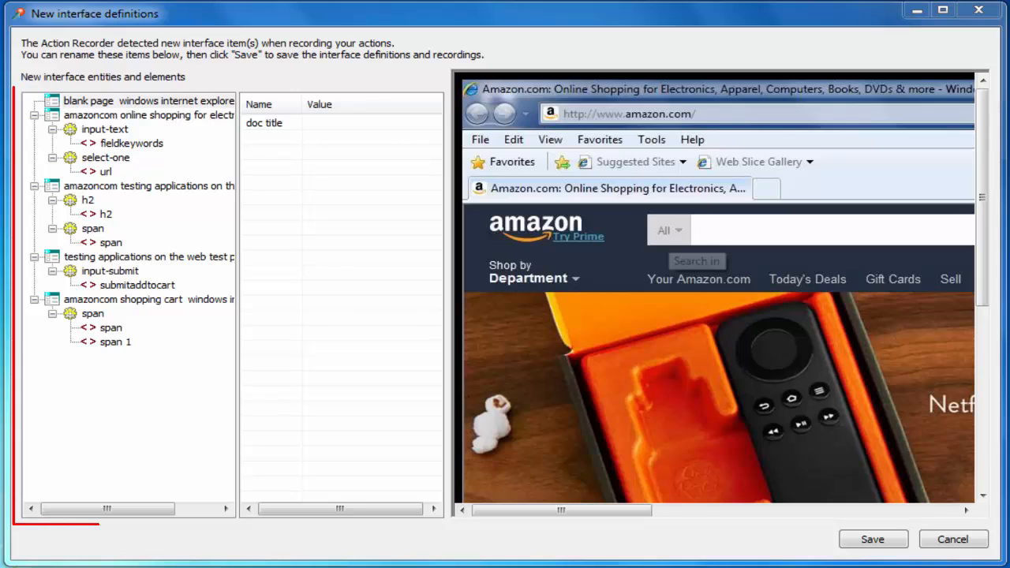
click(129, 300)
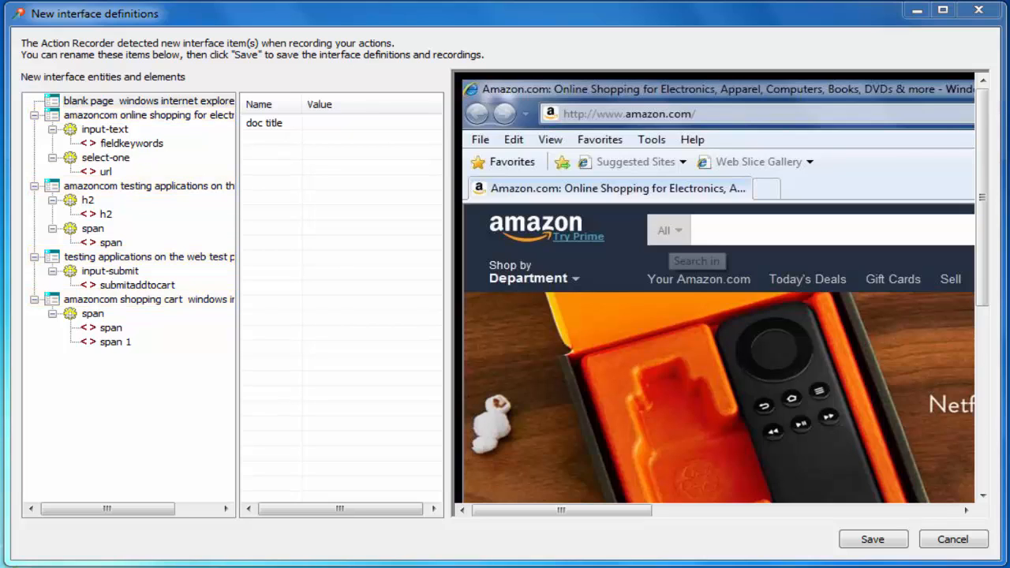
click(149, 113)
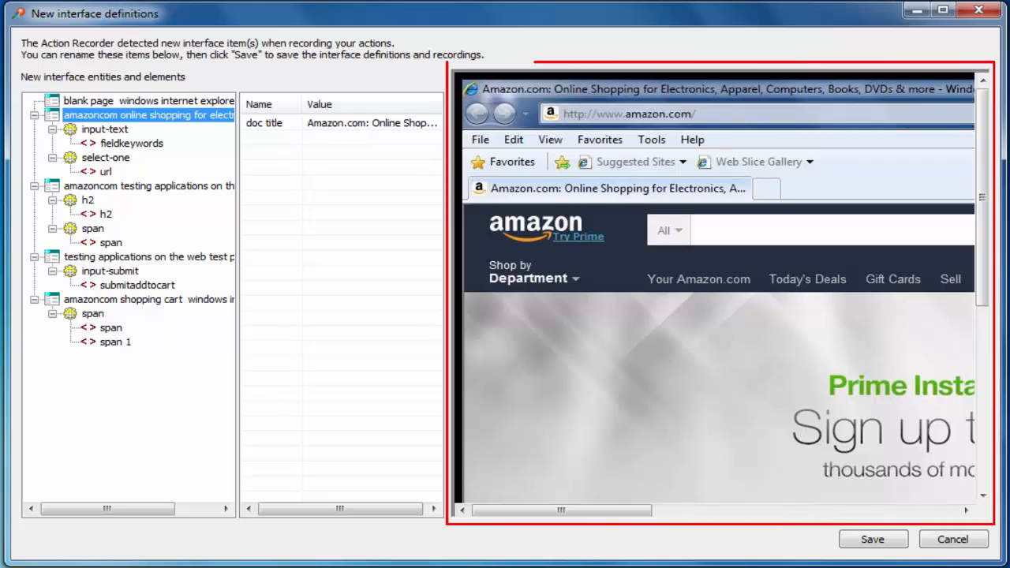
click(133, 142)
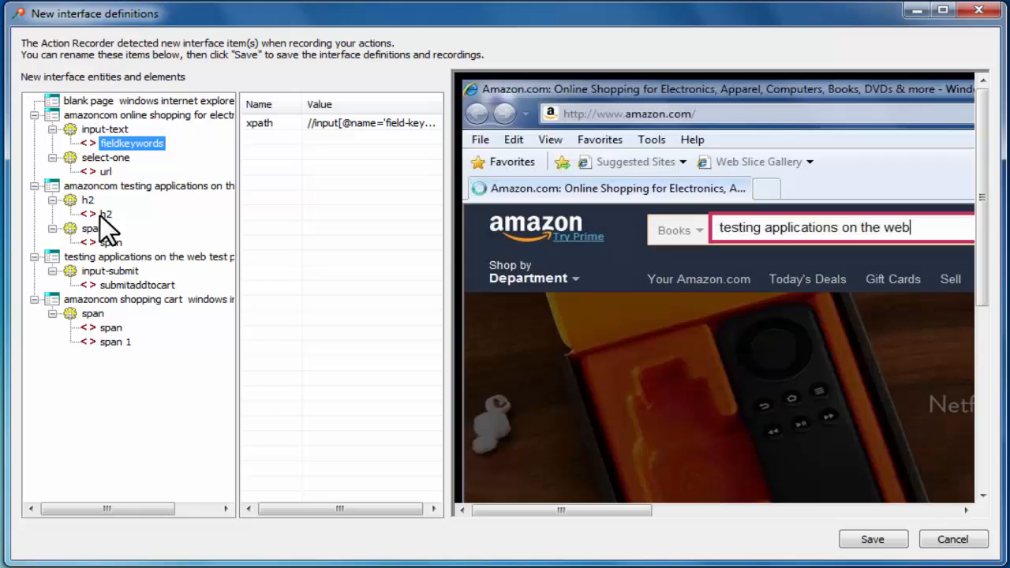
click(135, 284)
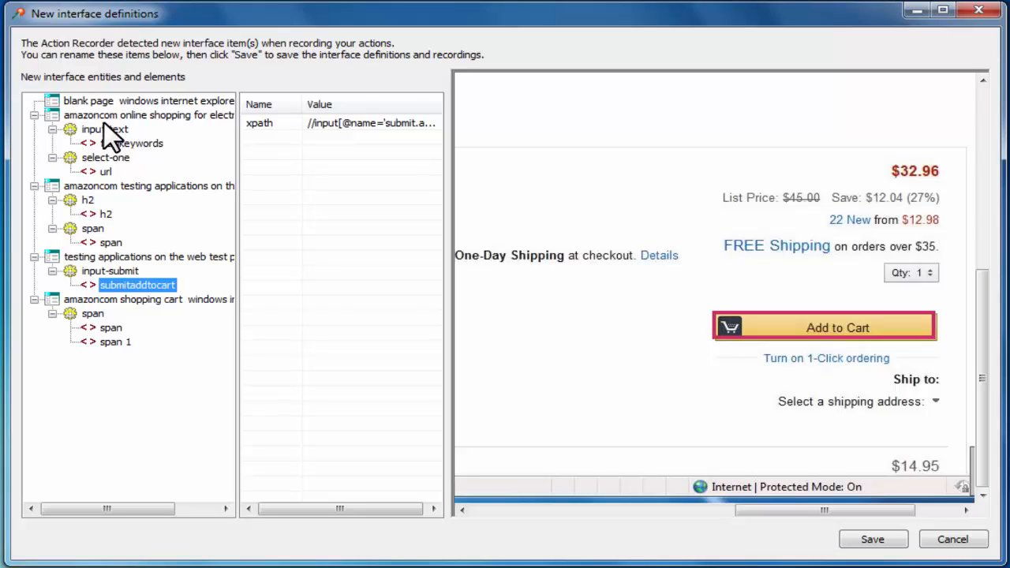
mouse_move(148, 113)
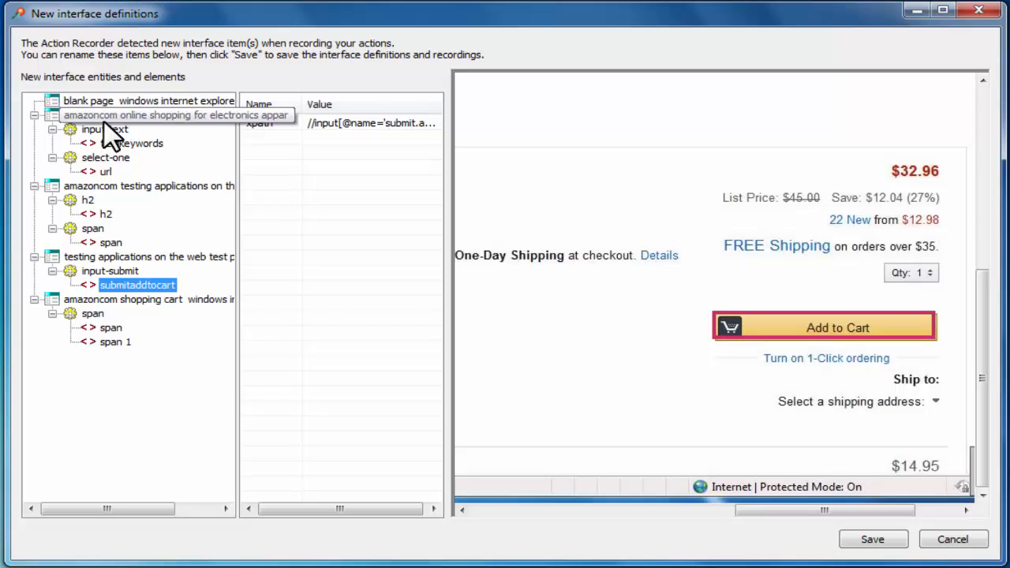
Rename interfaces to home page, search page, item page, item added, and url to search category.
click(150, 113)
text(home page)
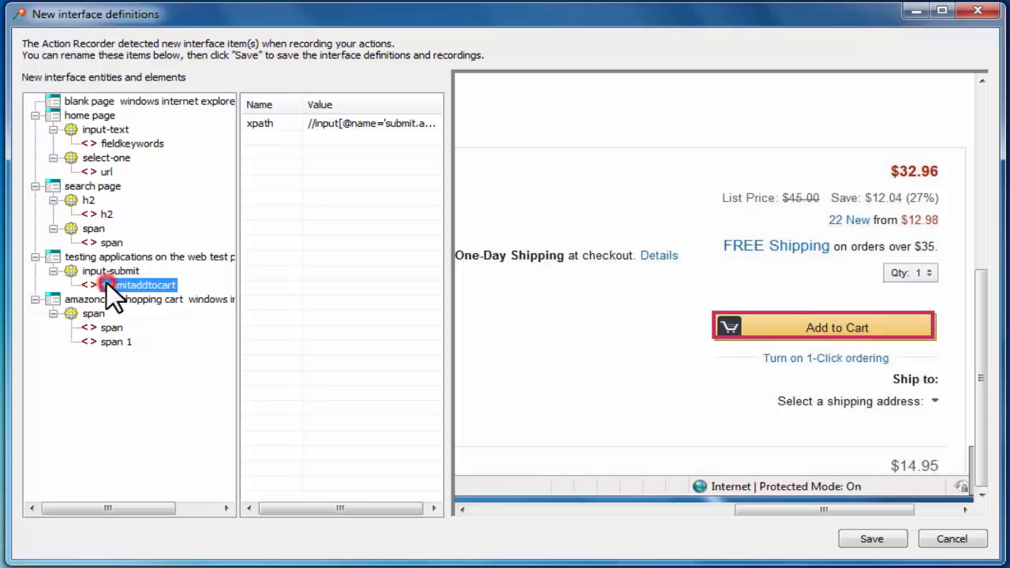
click(142, 256)
text(item page)
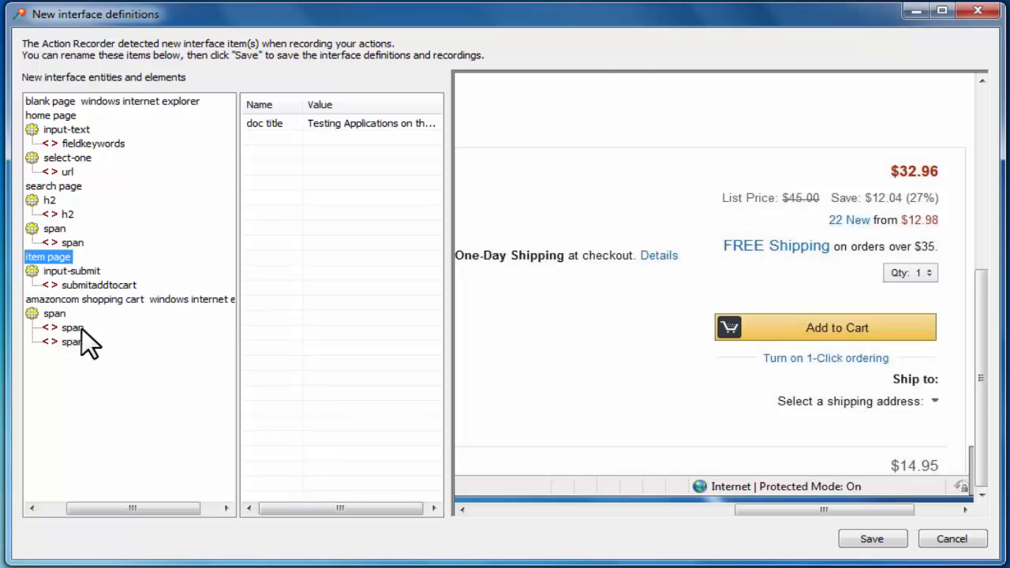
click(72, 327)
text(item added)
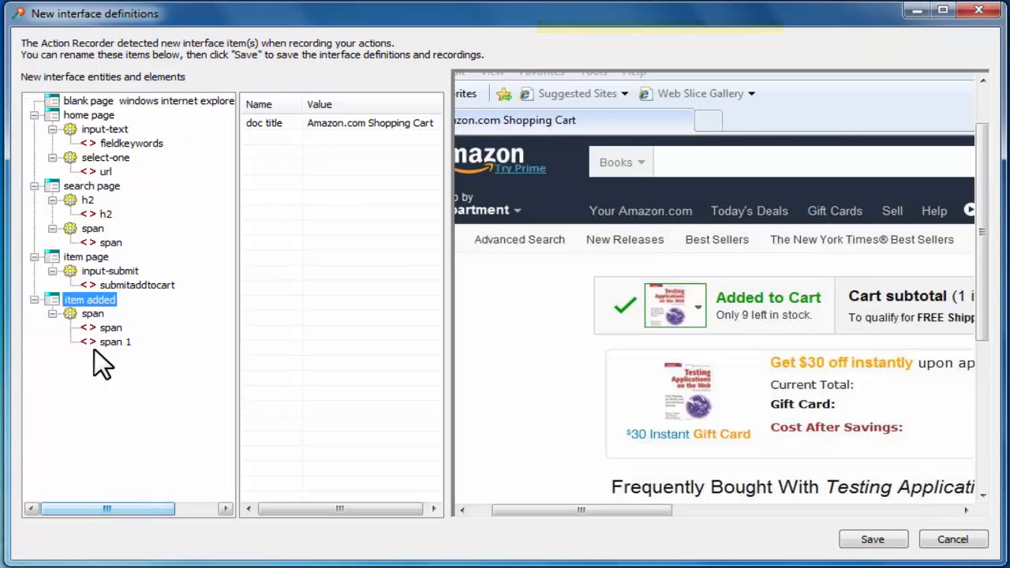
click(108, 171)
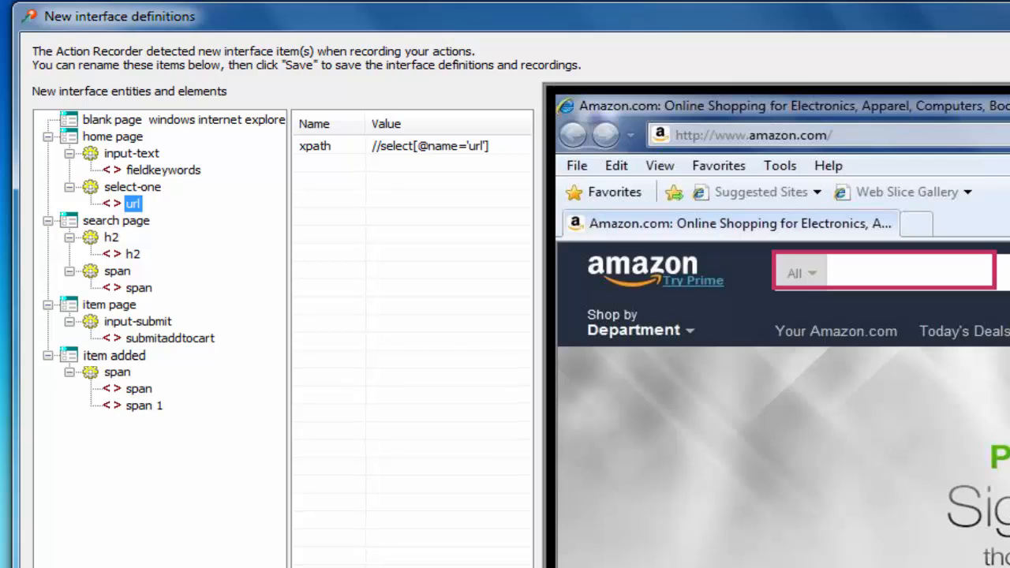
right_click(132, 202)
text(search category)
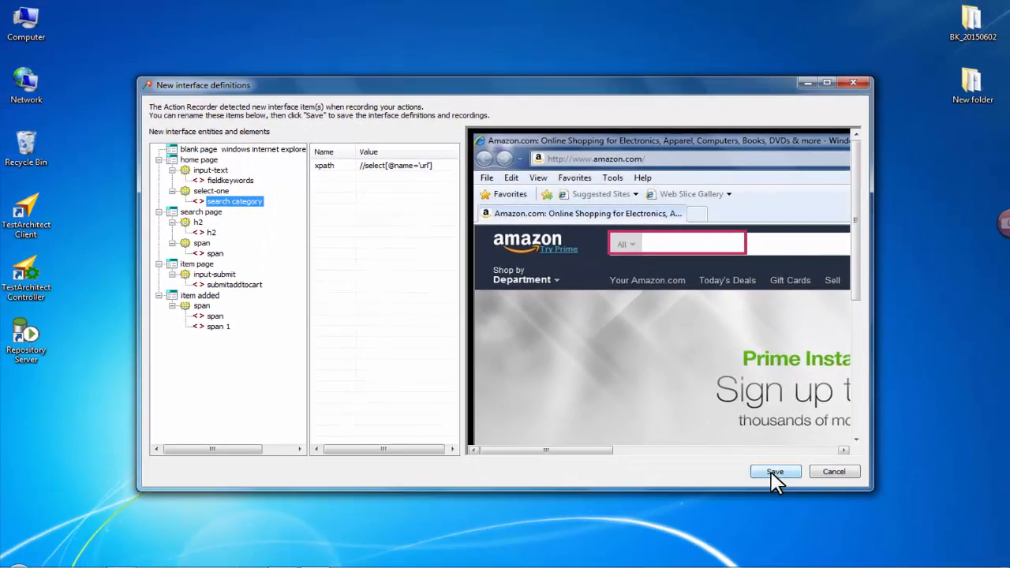
Save the interface definitions so the editor holds action lines with the new names.
click(775, 470)
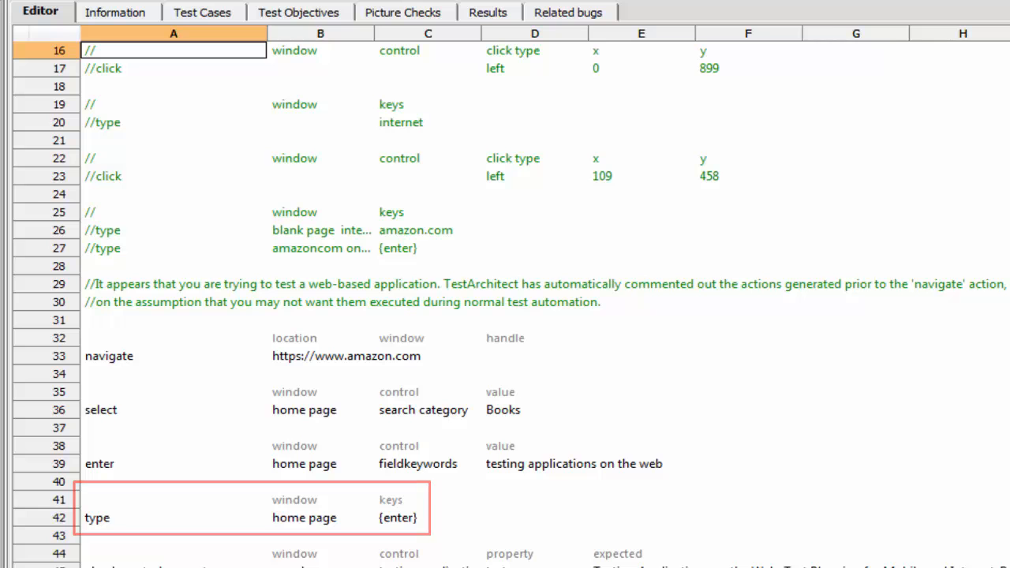
scroll(down, 3)
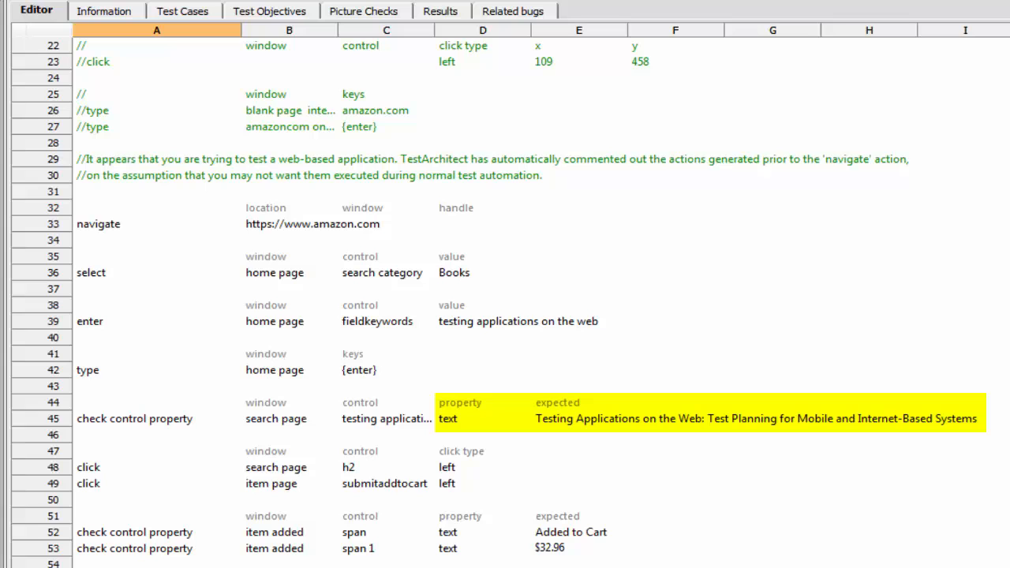
double_click(134, 419)
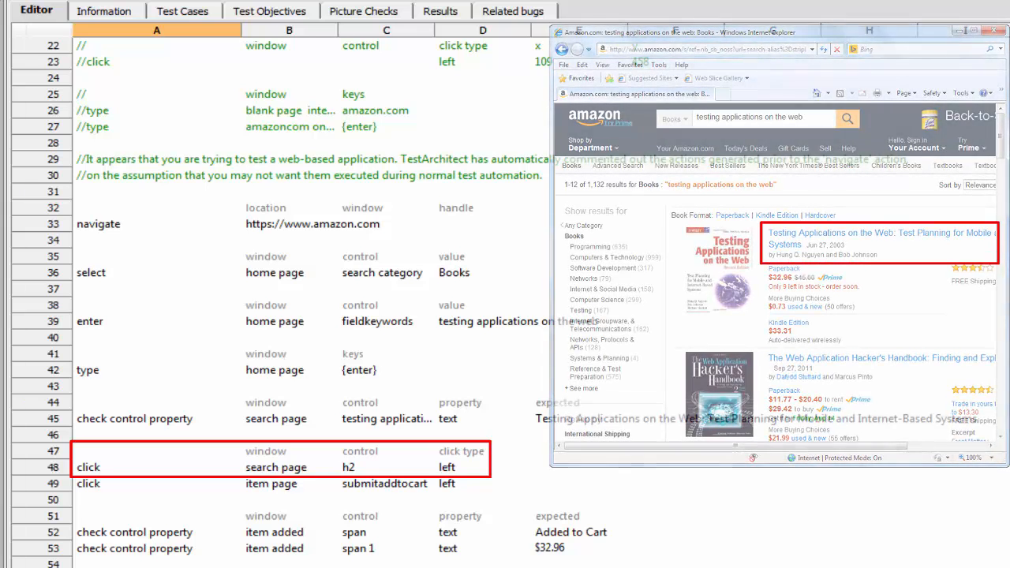
click(878, 236)
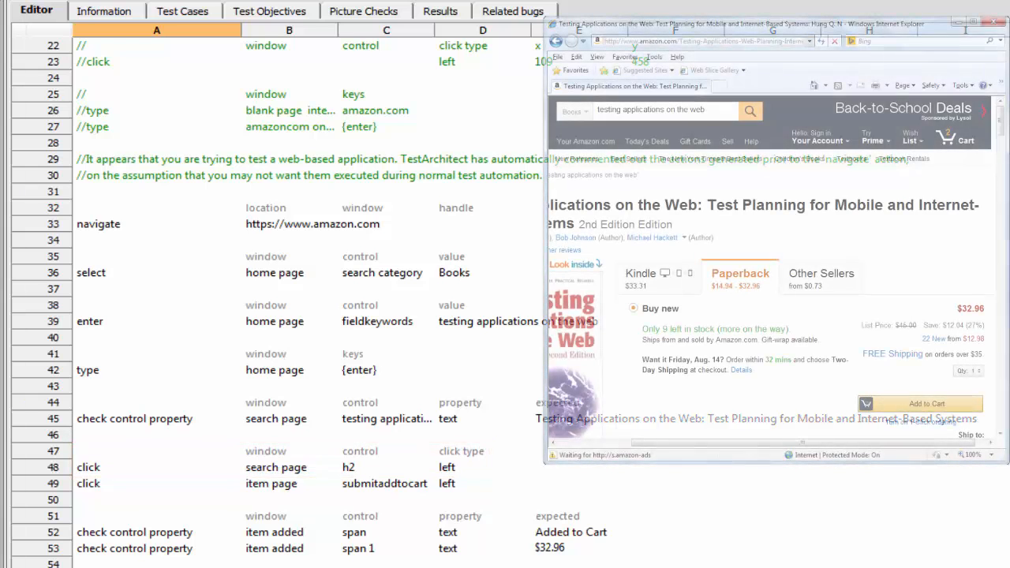